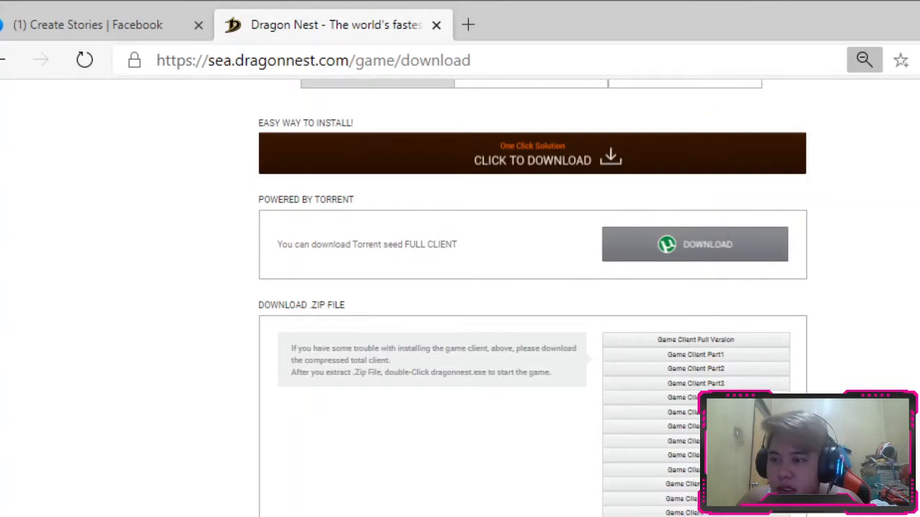
# Step: Scroll up to the DOWNLOAD header and the Game Client installer, torrent and zip options
pyautogui.scroll(3)
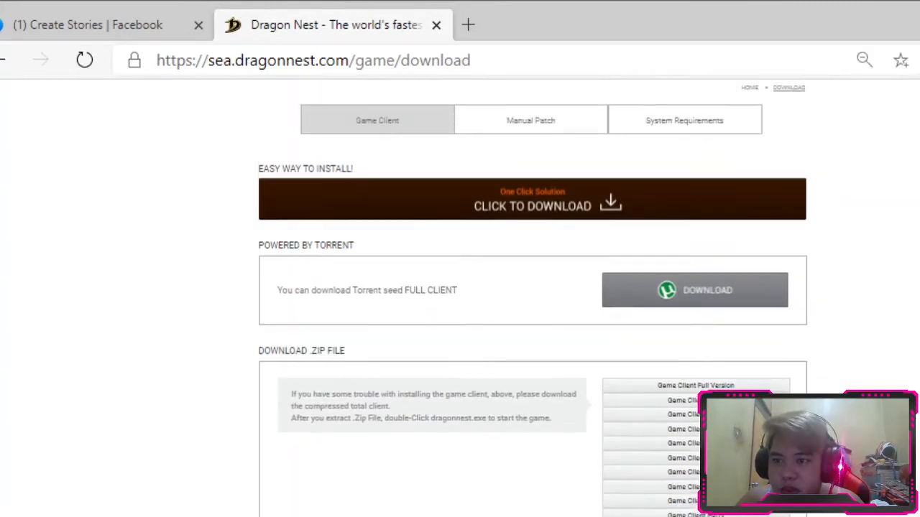
pyautogui.scroll(3)
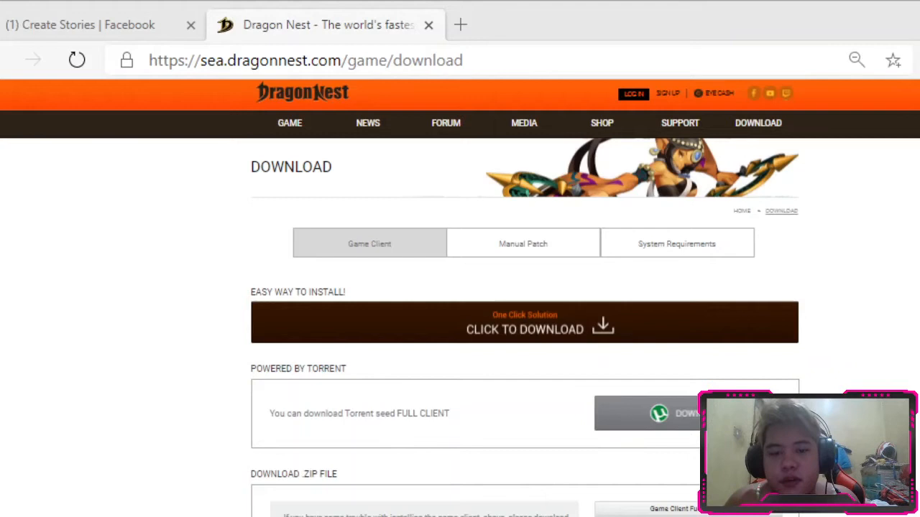
pyautogui.moveTo(409, 420)
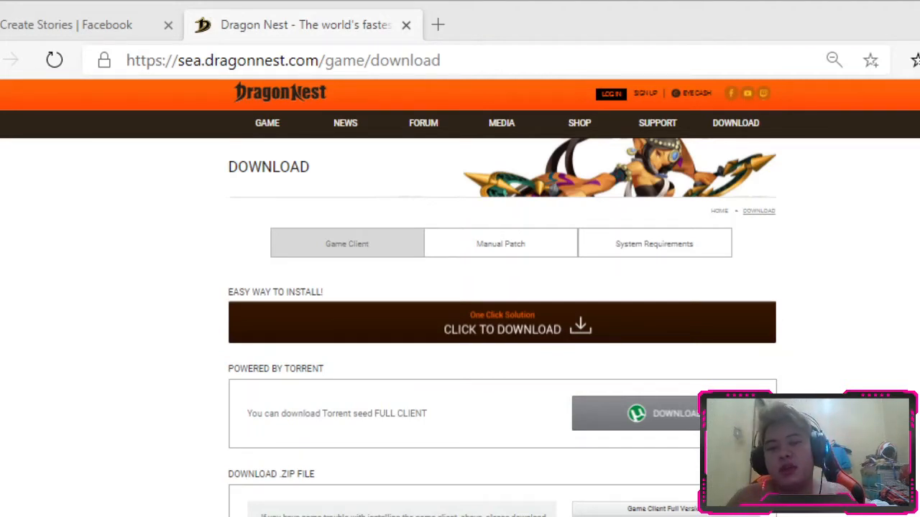
pyautogui.moveTo(327, 482)
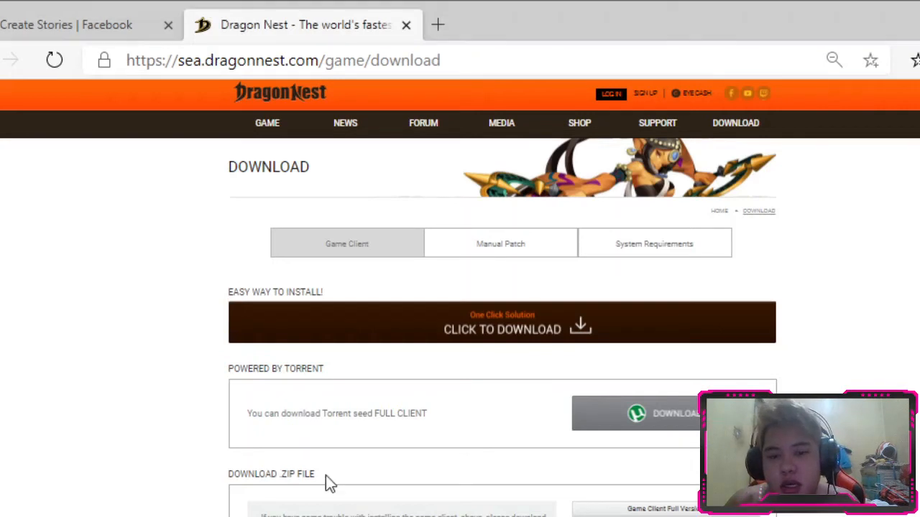
pyautogui.moveTo(444, 332)
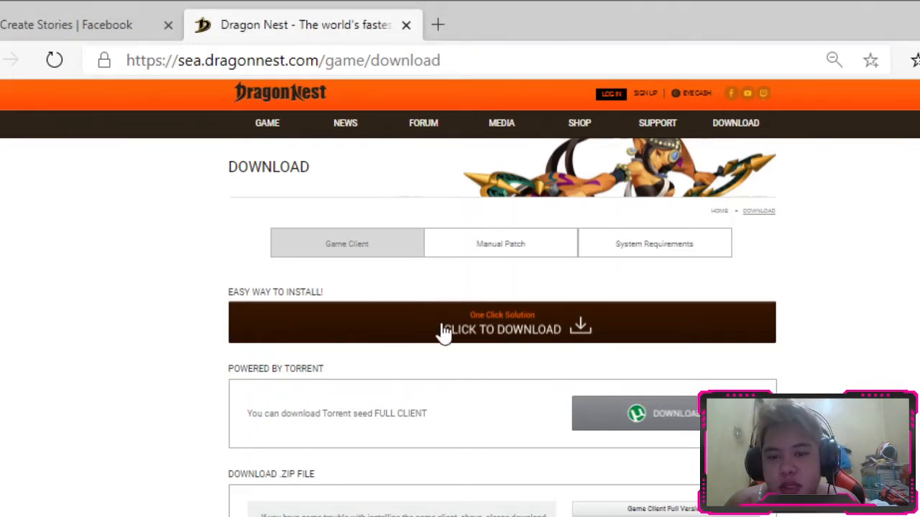
pyautogui.moveTo(603, 416)
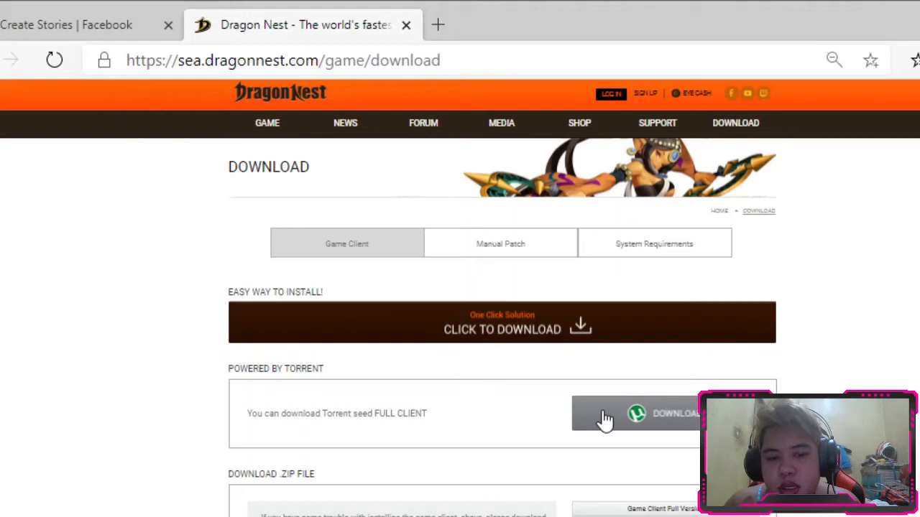
pyautogui.moveTo(514, 356)
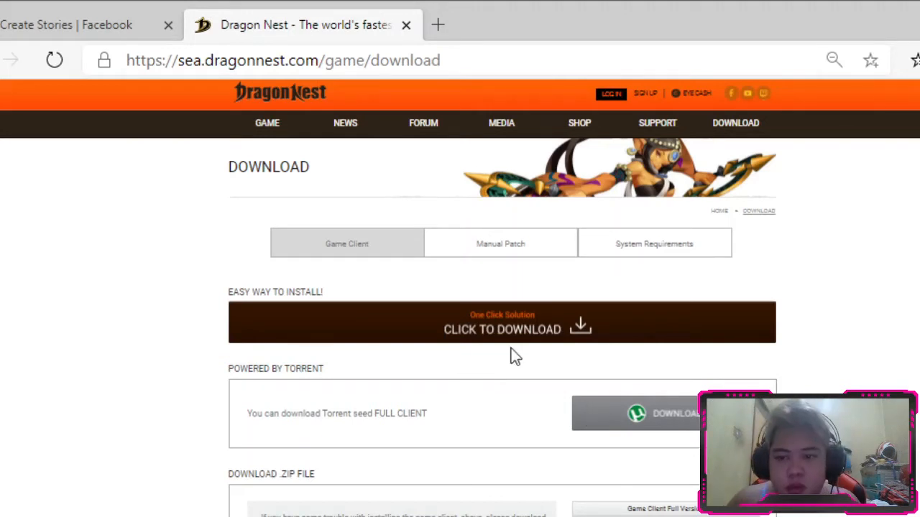
pyautogui.moveTo(381, 332)
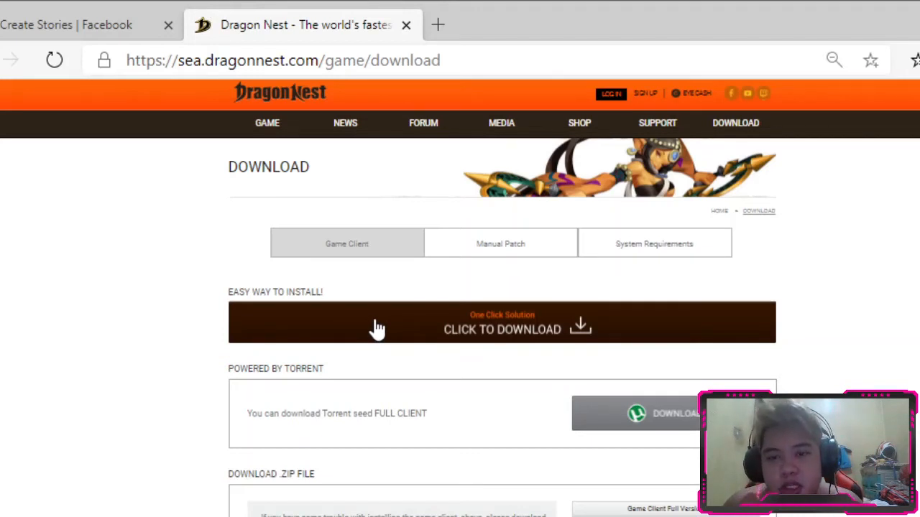
pyautogui.moveTo(429, 415)
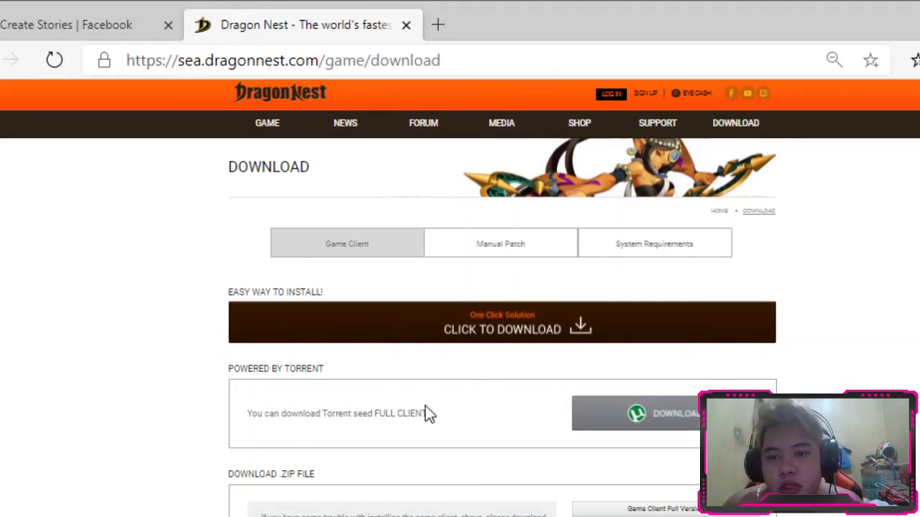
pyautogui.moveTo(361, 401)
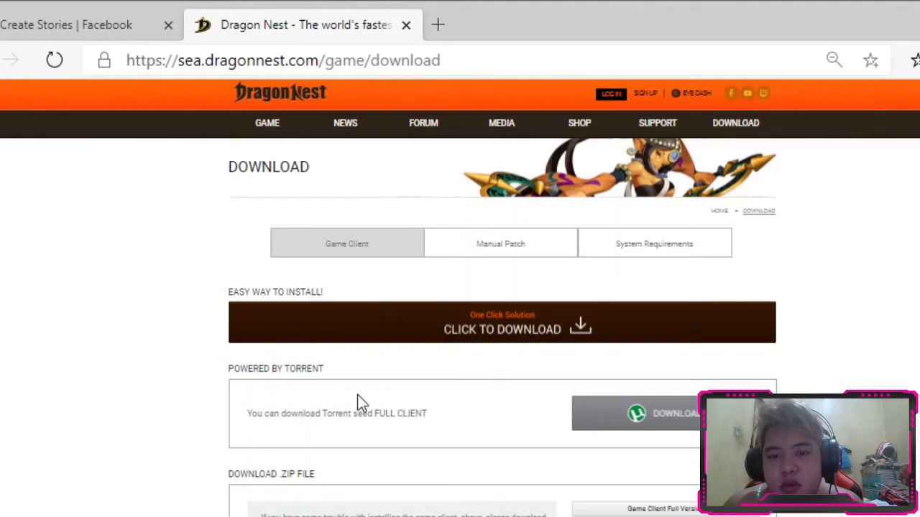
pyautogui.moveTo(478, 337)
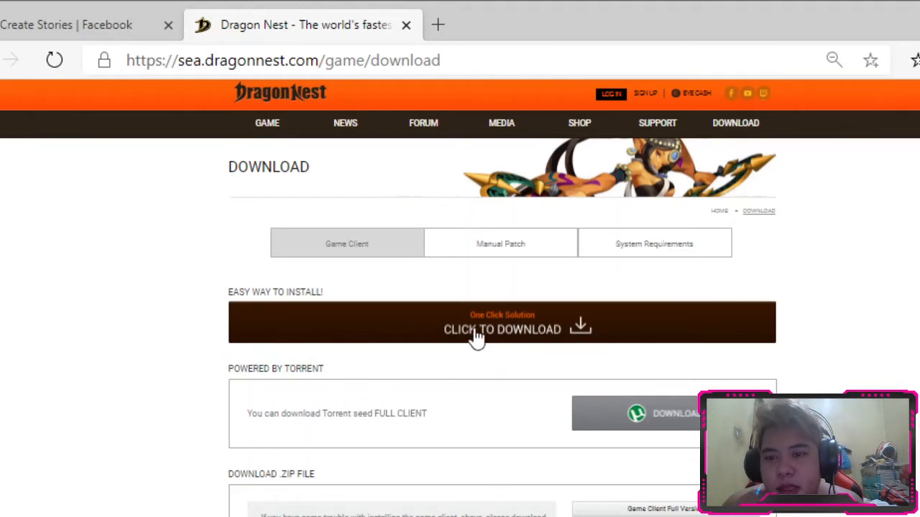
# Step: Scroll down to the .ZIP file section, then highlight and deselect its extraction instructions
pyautogui.scroll(-3)
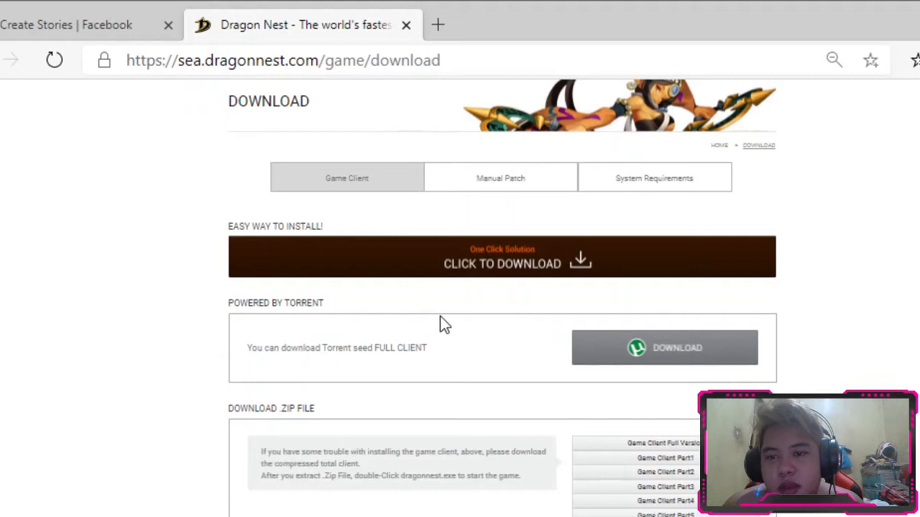
pyautogui.scroll(-3)
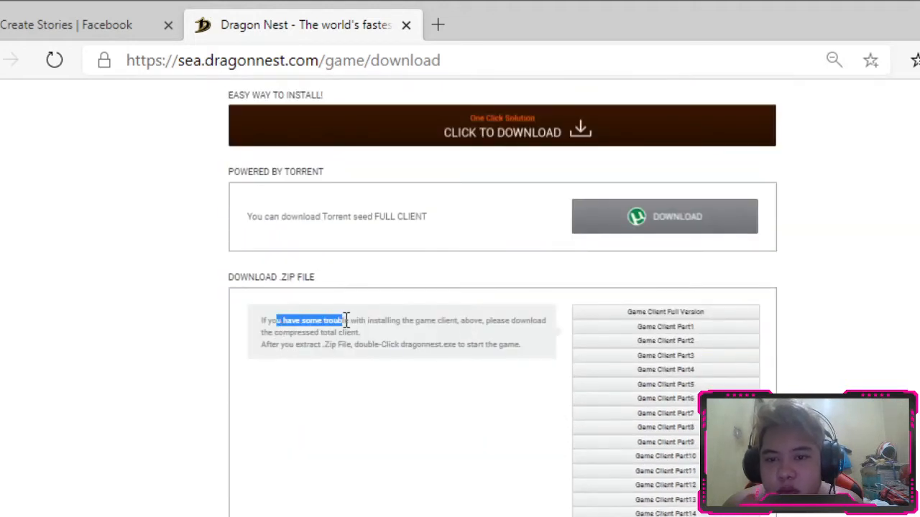
pyautogui.moveTo(275, 320); pyautogui.dragTo(357, 332)
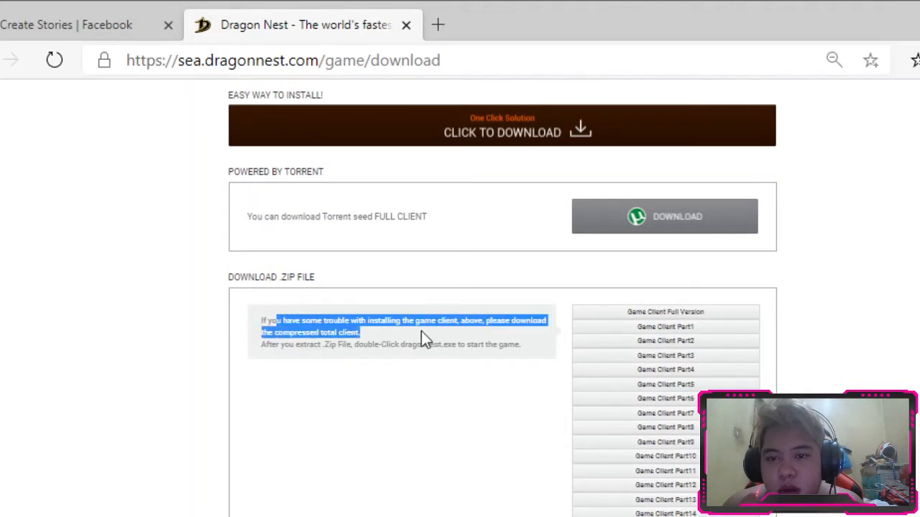
pyautogui.doubleClick(301, 345)
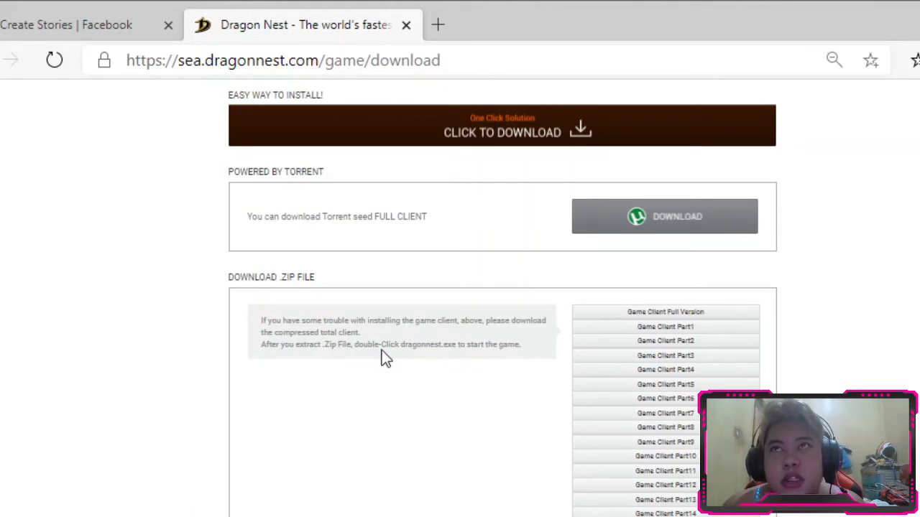
pyautogui.moveTo(374, 363)
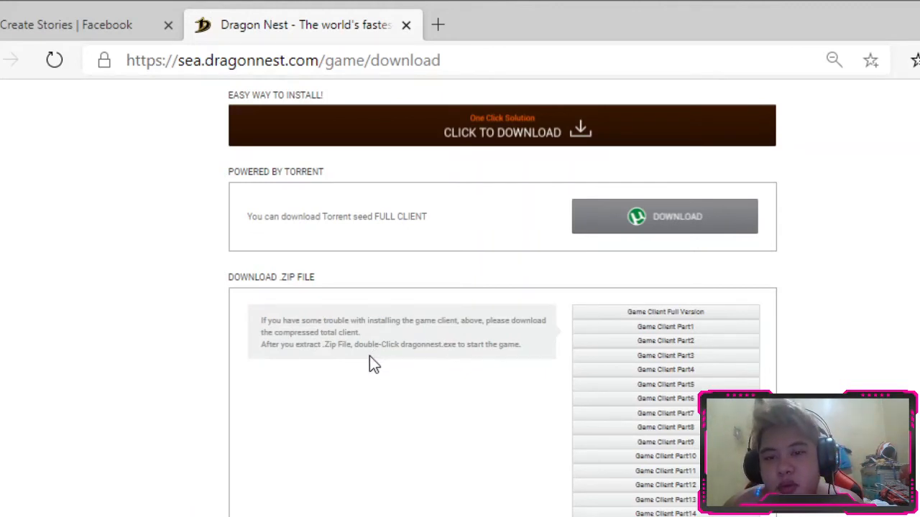
pyautogui.moveTo(460, 343)
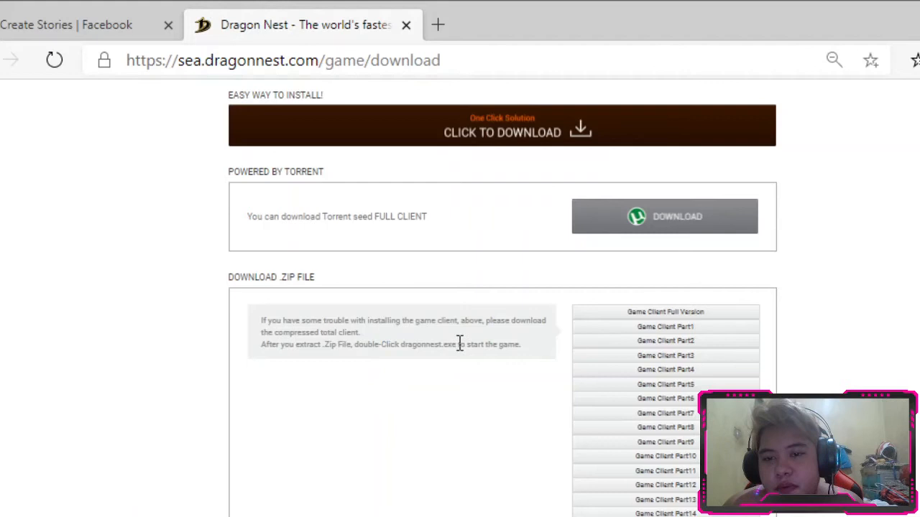
pyautogui.moveTo(320, 345)
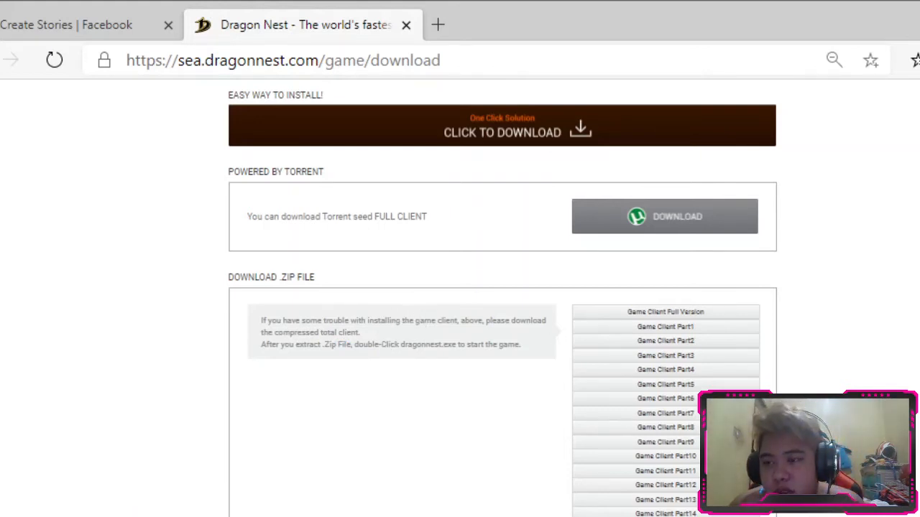
# Step: Scroll down and back up to view the zip client list through Part 15
pyautogui.scroll(-3)
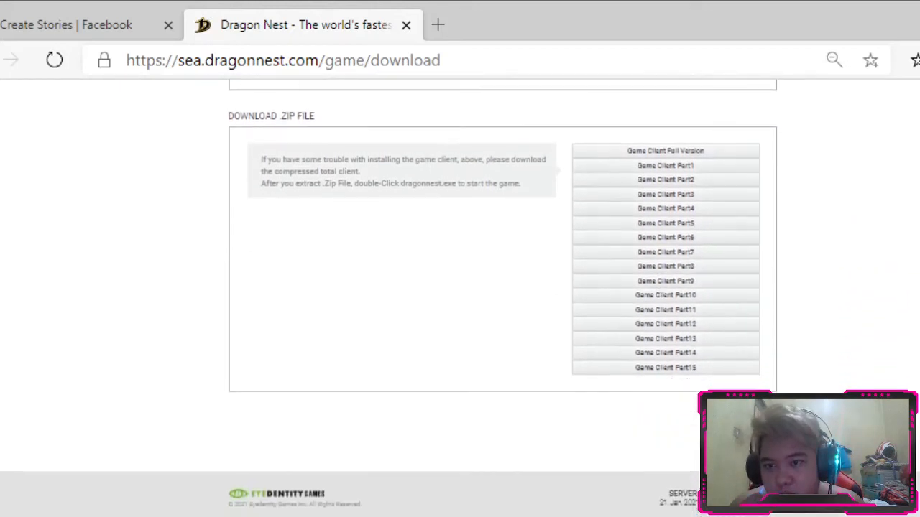
pyautogui.scroll(3)
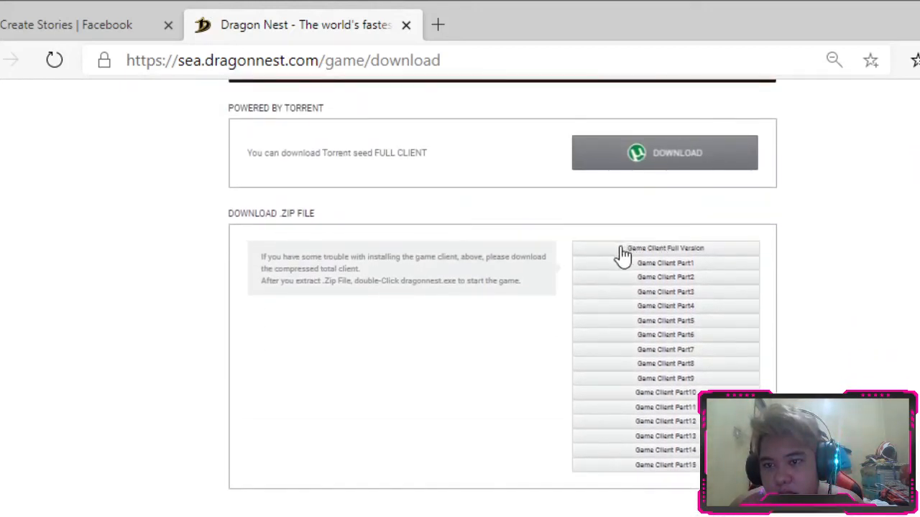
pyautogui.moveTo(597, 253)
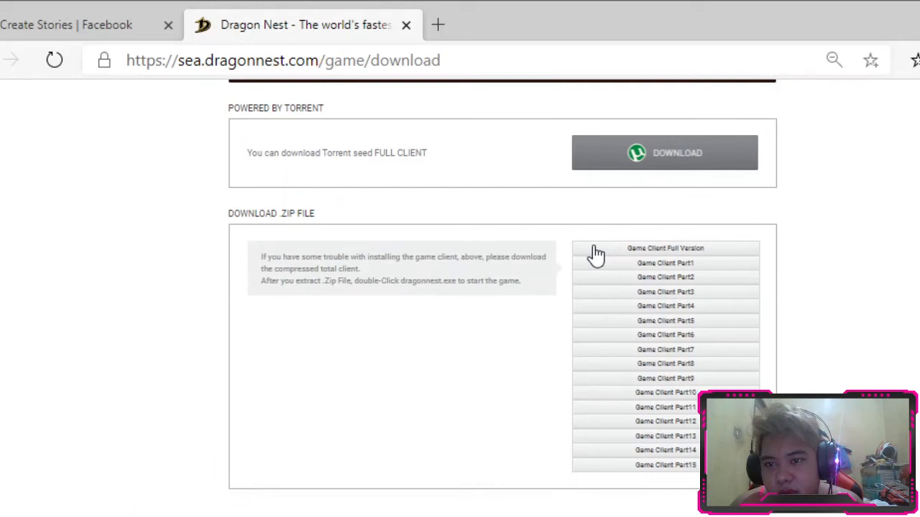
pyautogui.moveTo(709, 281)
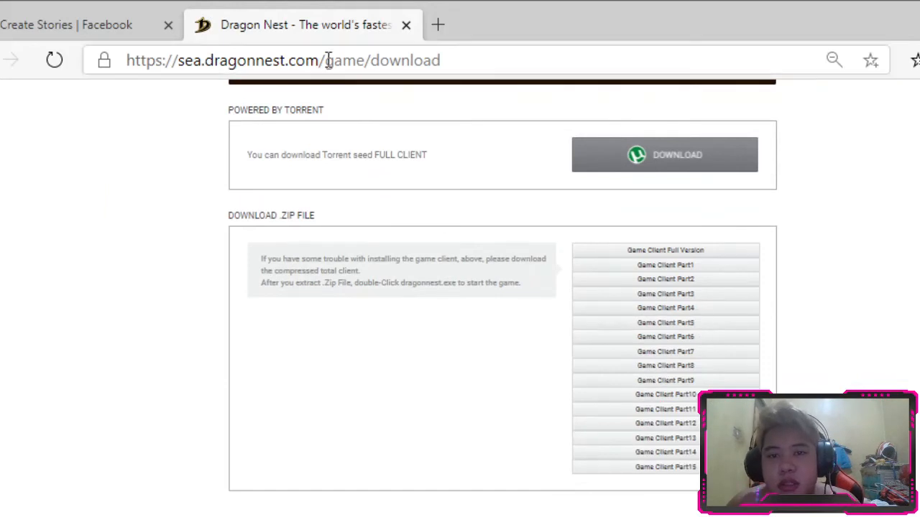
pyautogui.moveTo(748, 293)
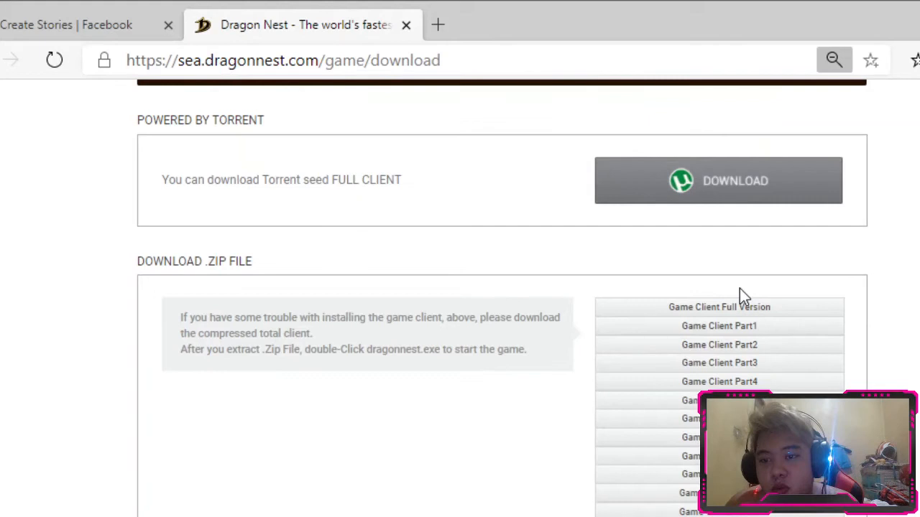
pyautogui.moveTo(737, 295)
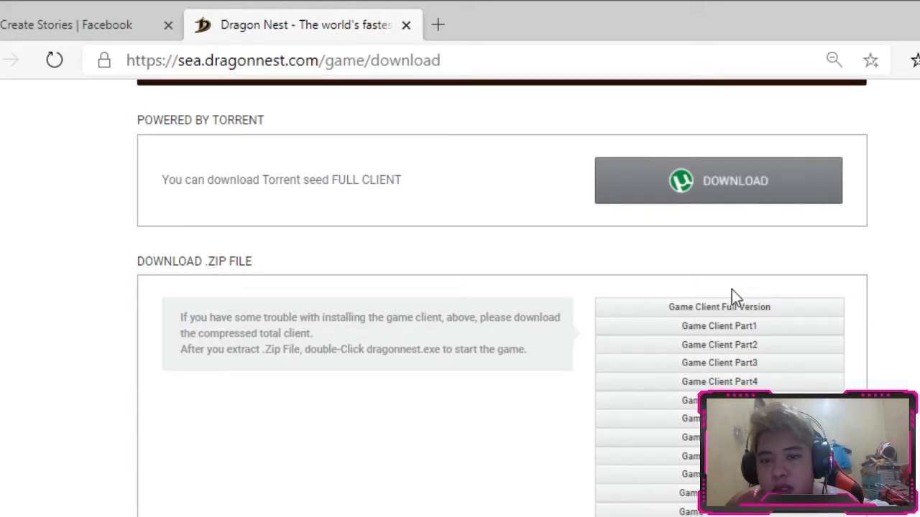
pyautogui.scroll(3)
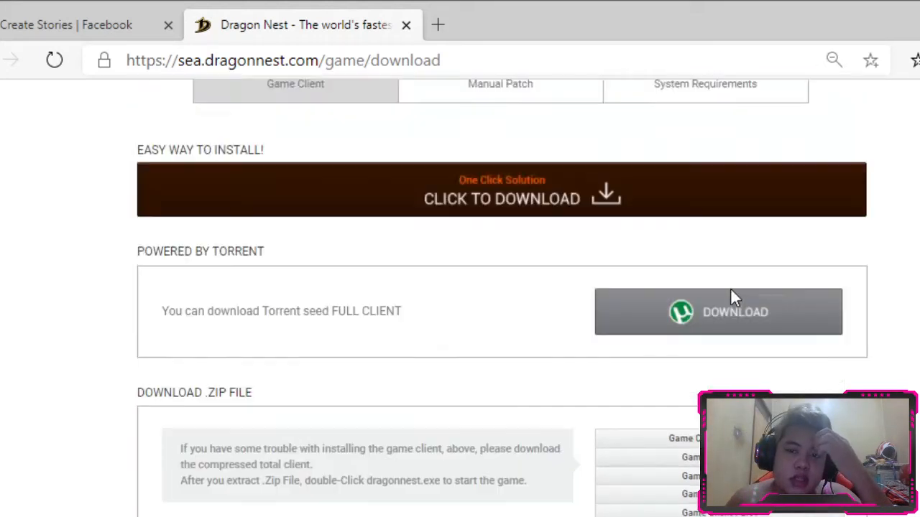
pyautogui.moveTo(516, 231)
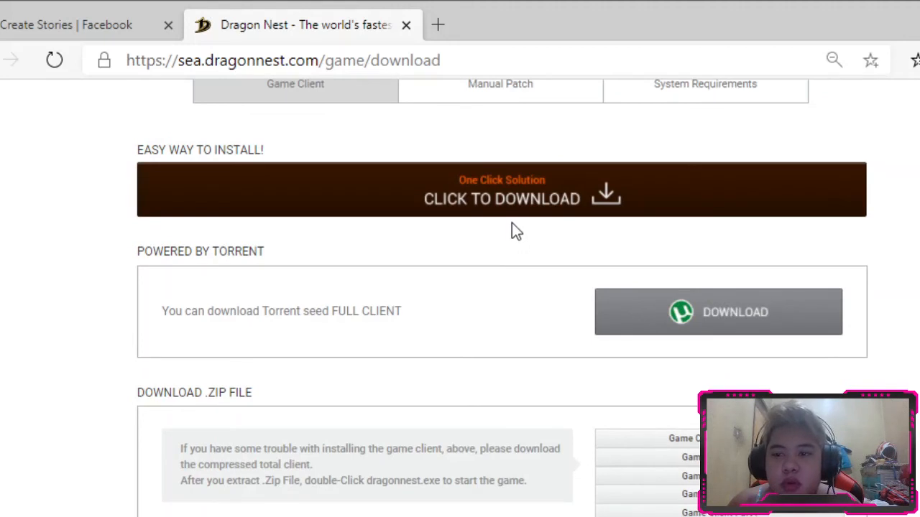
pyautogui.moveTo(528, 192)
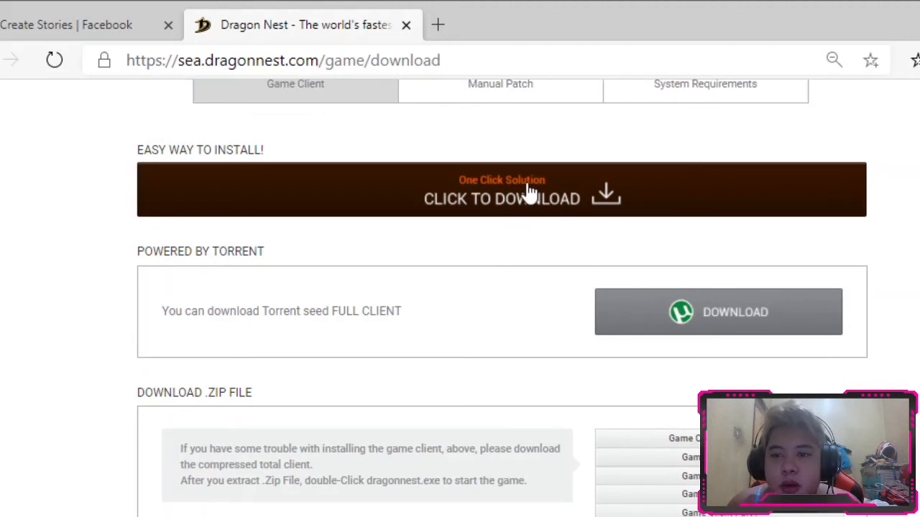
pyautogui.moveTo(780, 343)
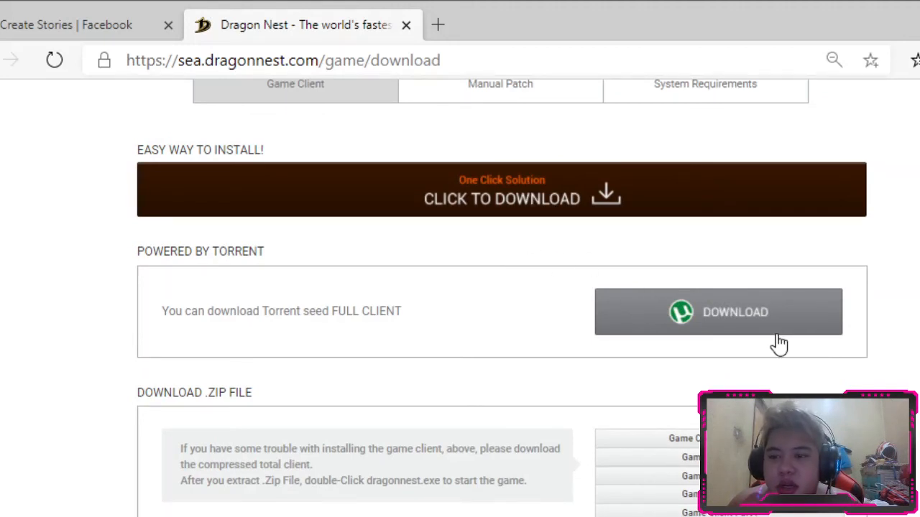
pyautogui.scroll(-3)
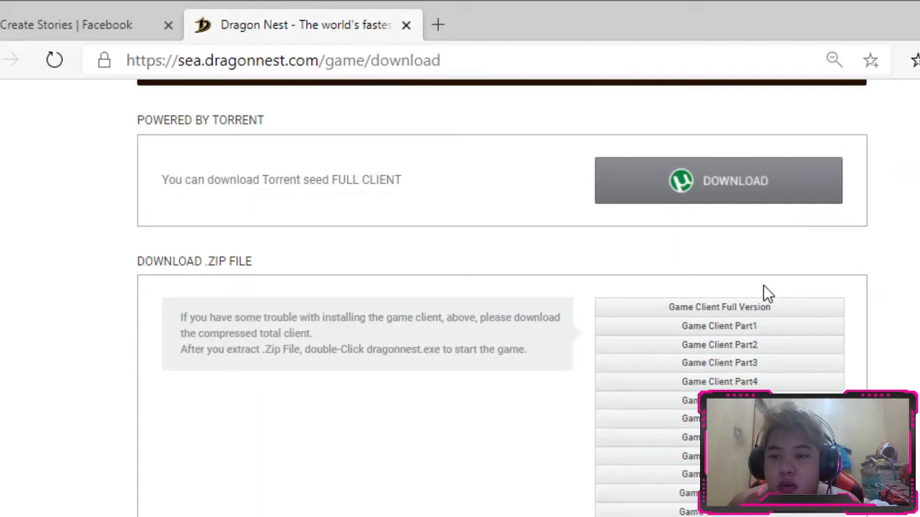
pyautogui.moveTo(855, 275)
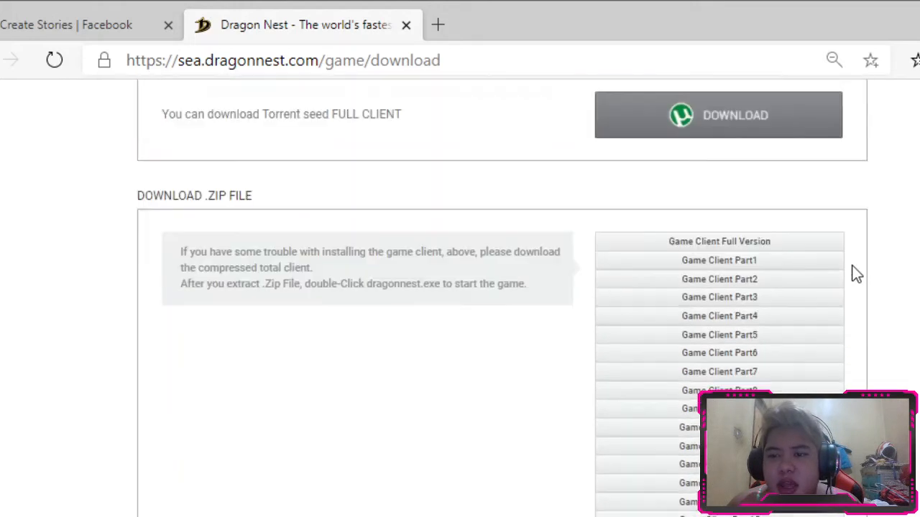
pyautogui.moveTo(769, 251)
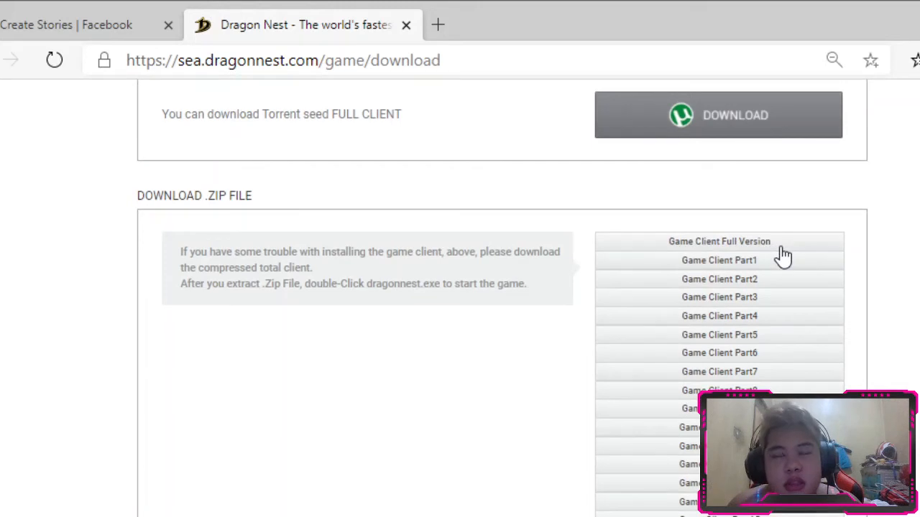
pyautogui.moveTo(870, 256)
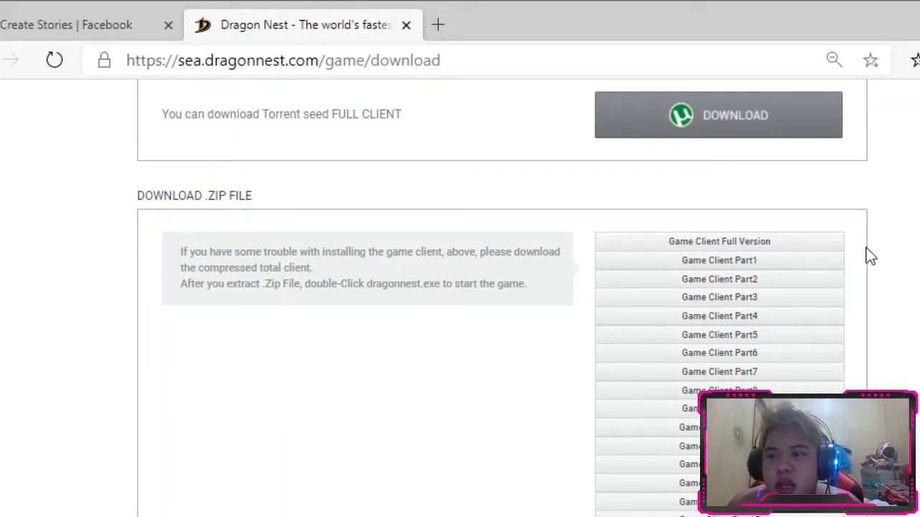
pyautogui.moveTo(740, 260)
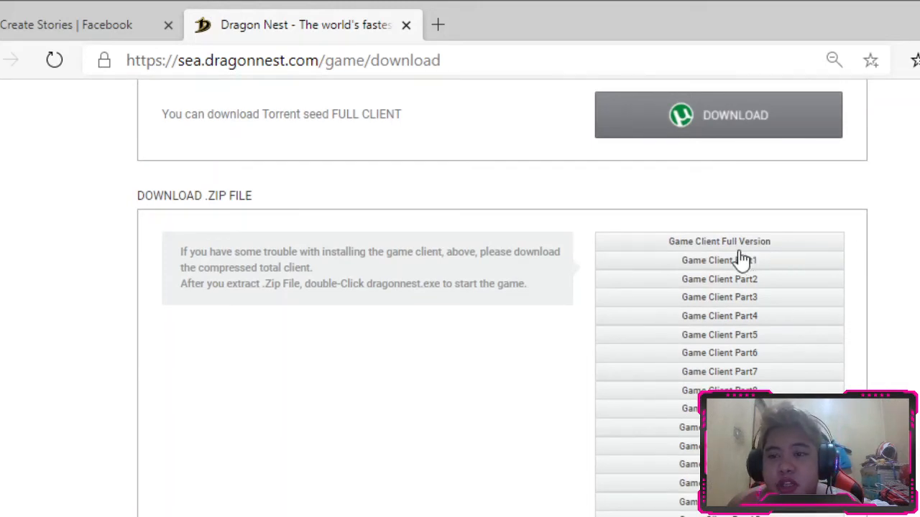
pyautogui.moveTo(693, 247)
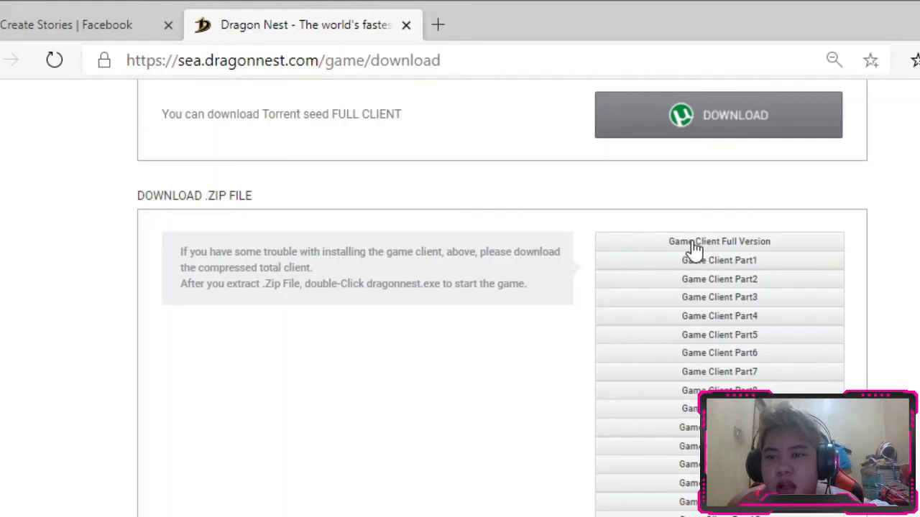
pyautogui.moveTo(769, 258)
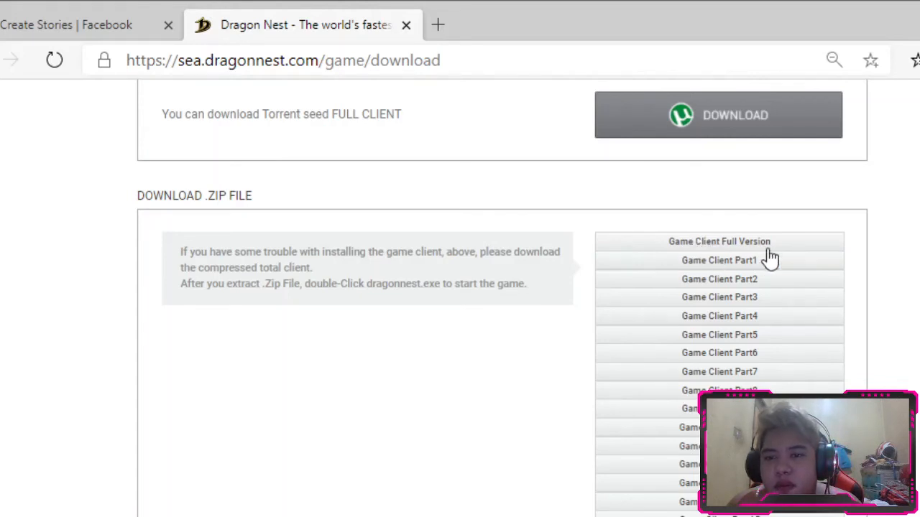
pyautogui.moveTo(715, 255)
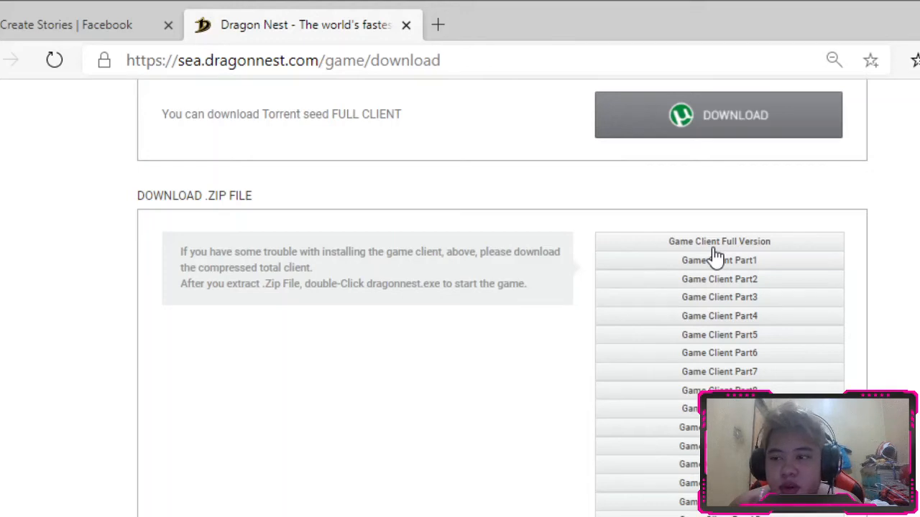
pyautogui.scroll(-3)
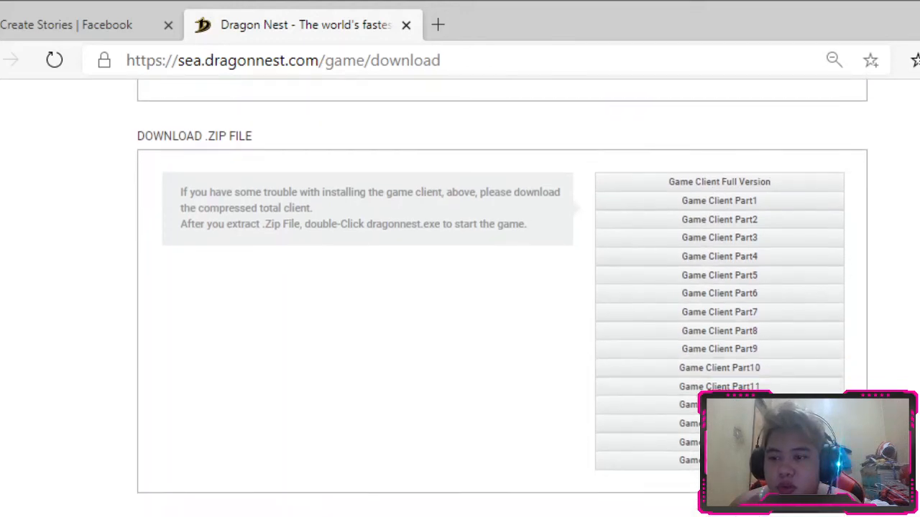
pyautogui.scroll(-3)
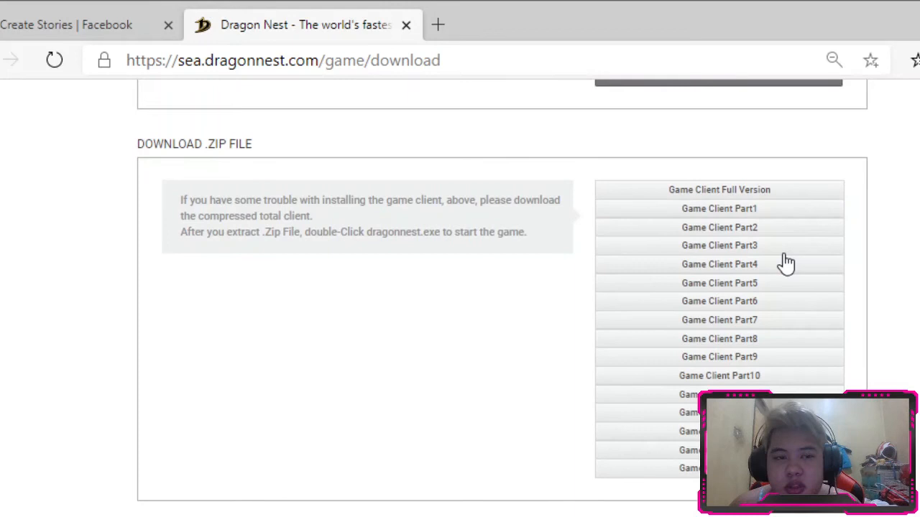
pyautogui.moveTo(234, 197)
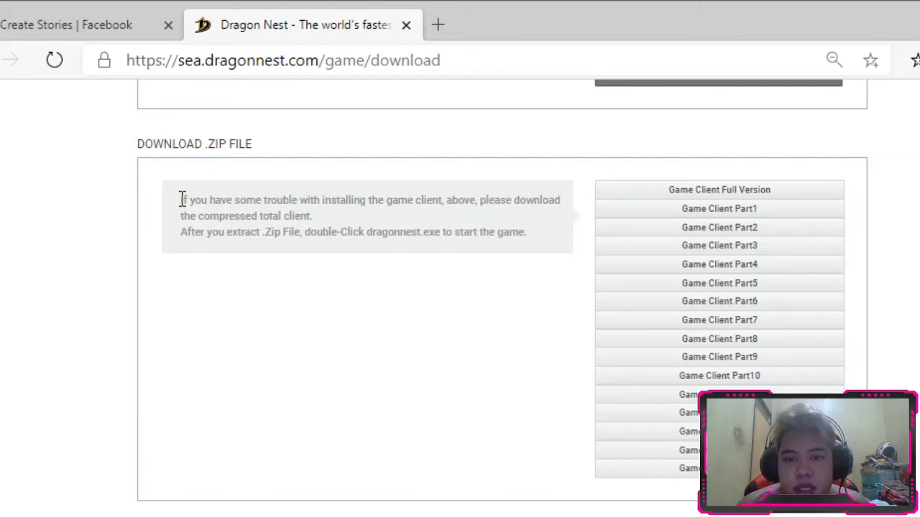
pyautogui.moveTo(481, 264)
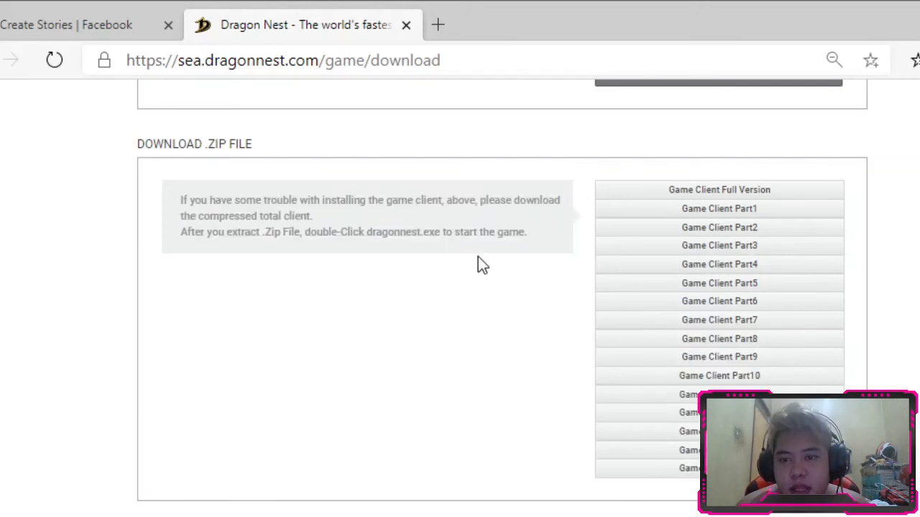
pyautogui.moveTo(333, 257)
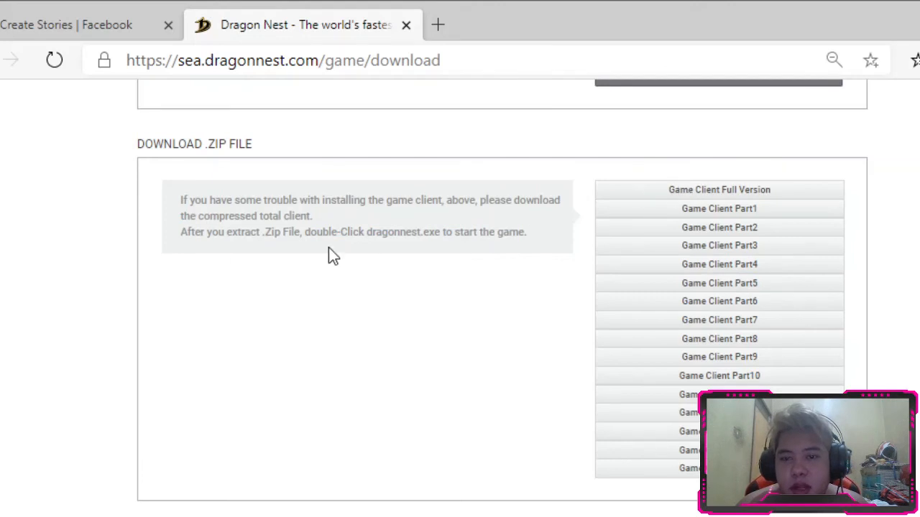
pyautogui.moveTo(182, 203)
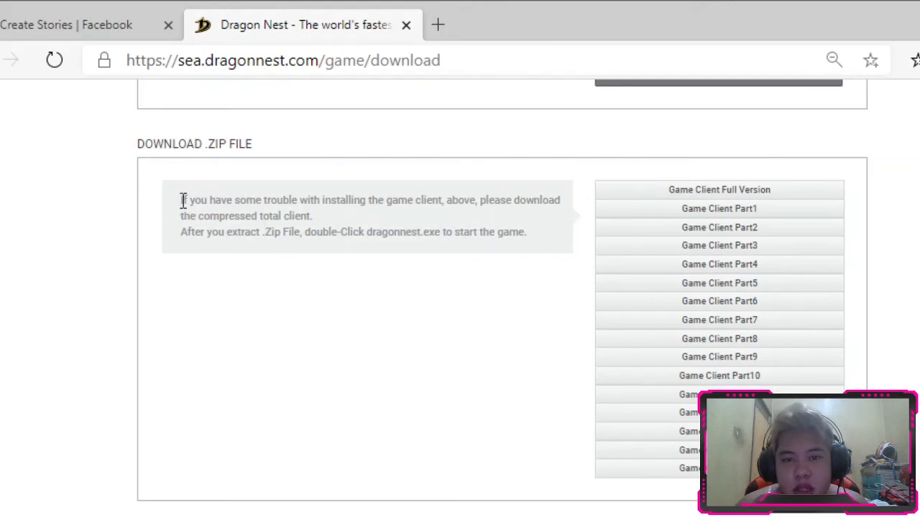
pyautogui.moveTo(181, 200); pyautogui.dragTo(523, 231)
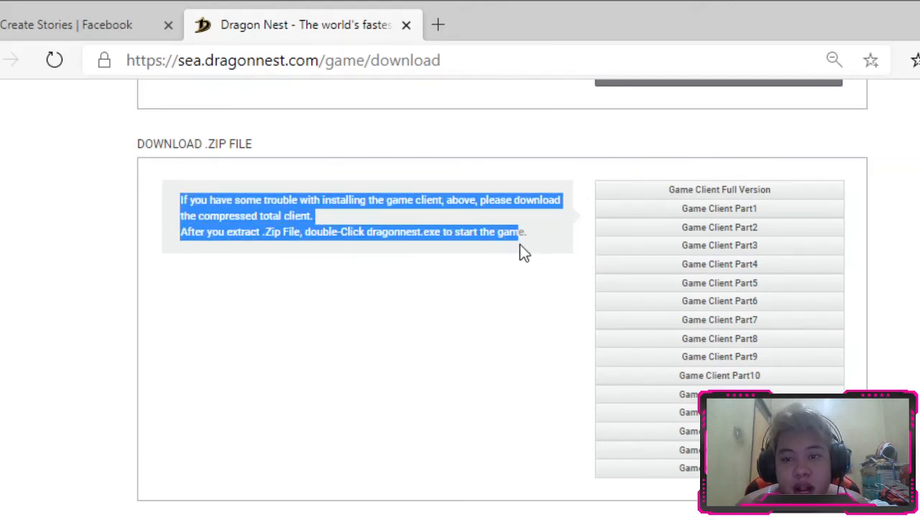
pyautogui.click(480, 272)
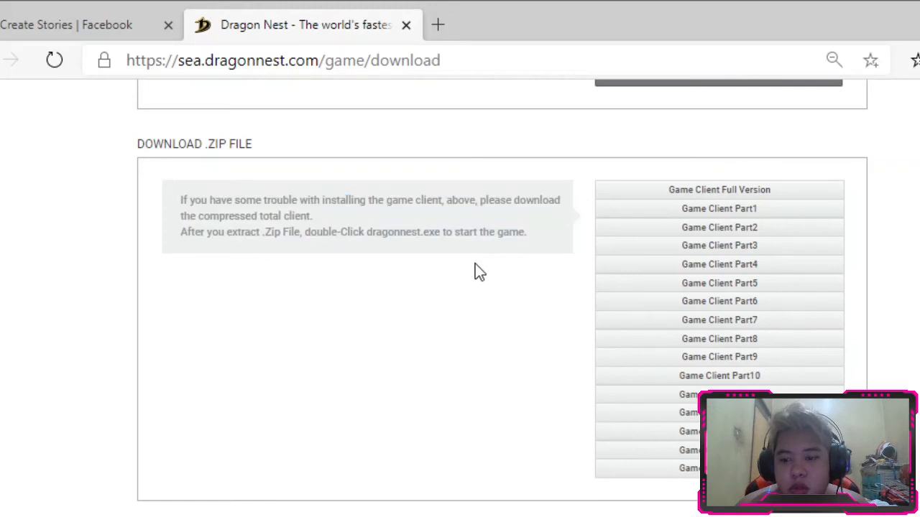
pyautogui.moveTo(214, 410)
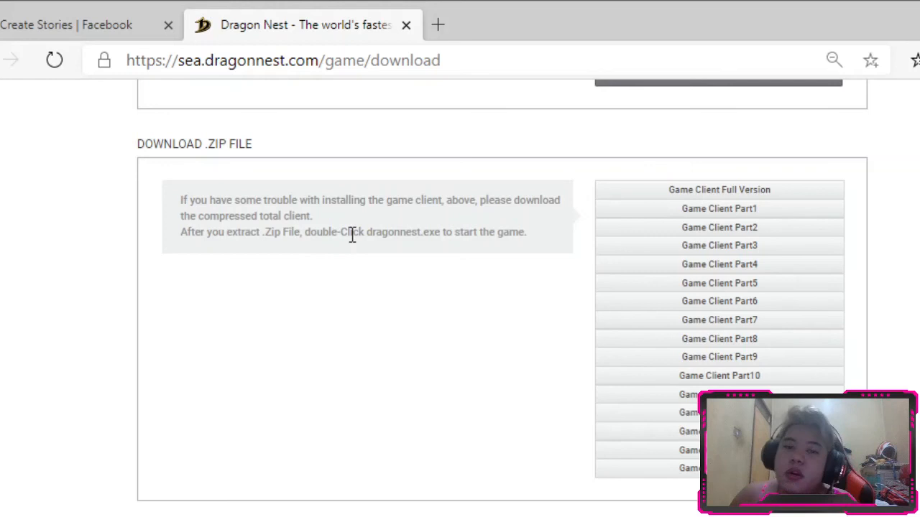
pyautogui.moveTo(320, 230)
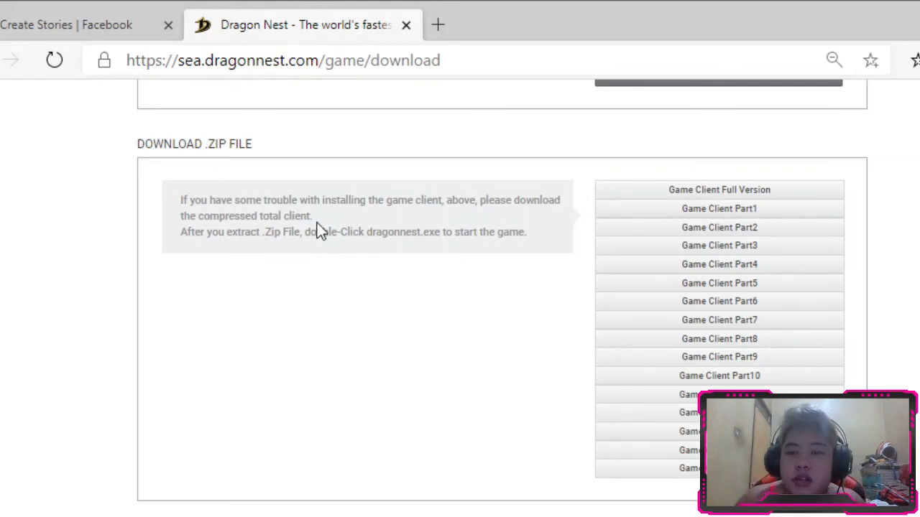
pyautogui.moveTo(309, 216)
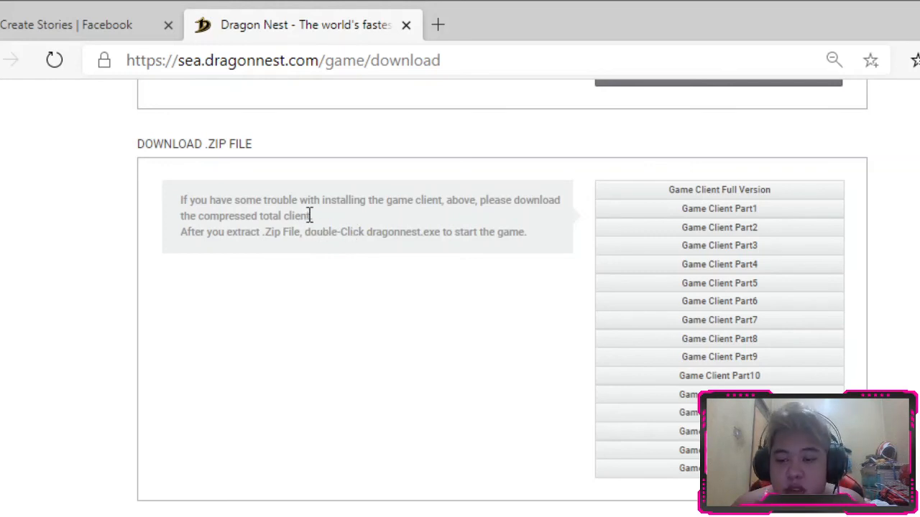